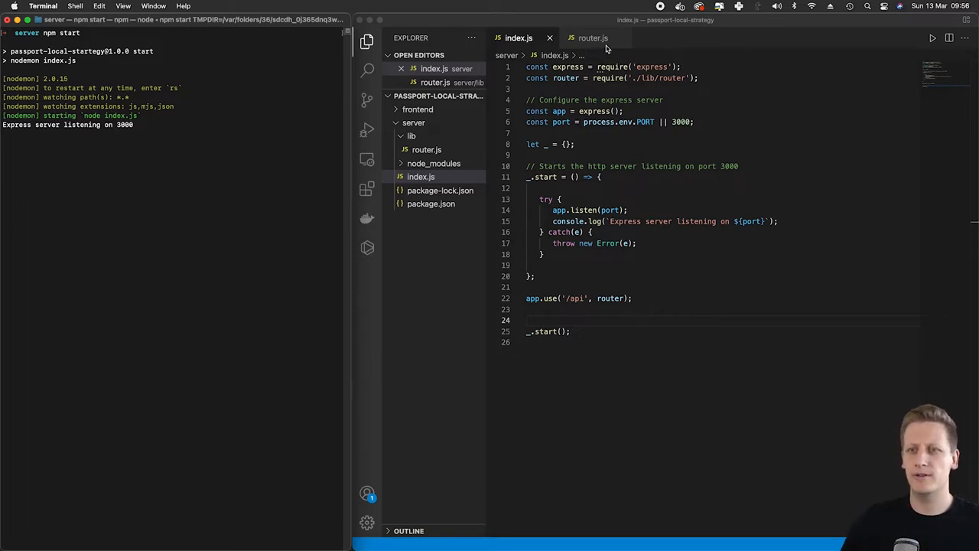
- Remove the existing /ping route handler from router.js and save the file
{"action": "left_click", "coordinate": [594, 36]}
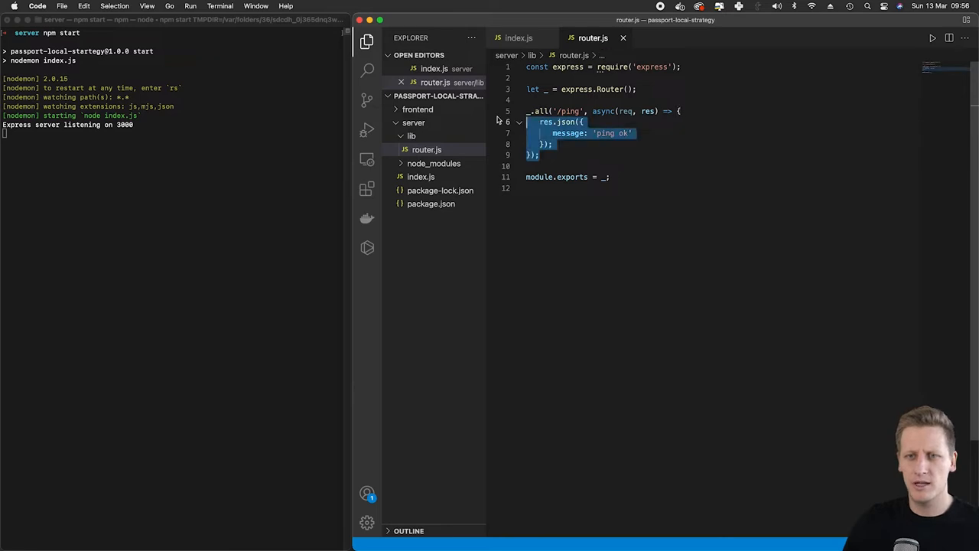
{"action": "key", "text": "Delete"}
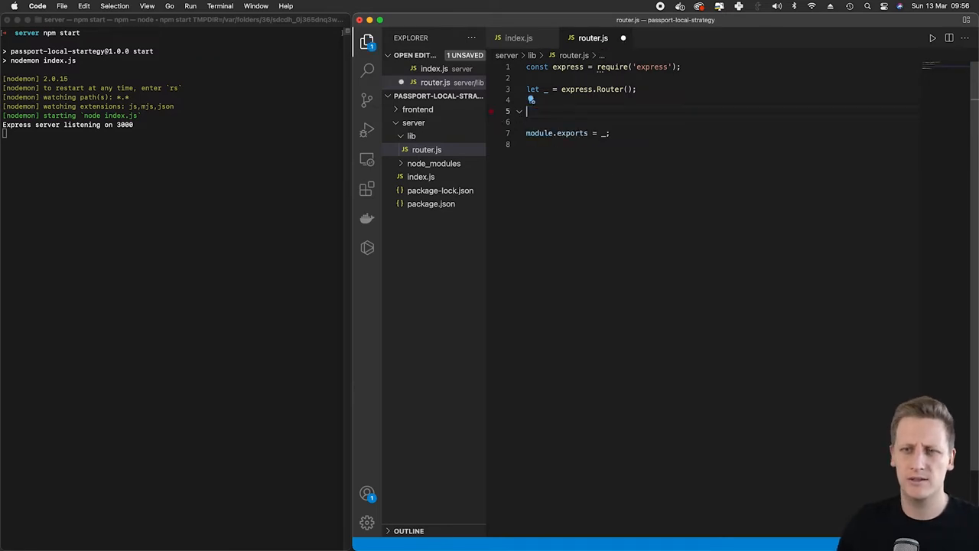
{"action": "key", "text": "Cmd+s"}
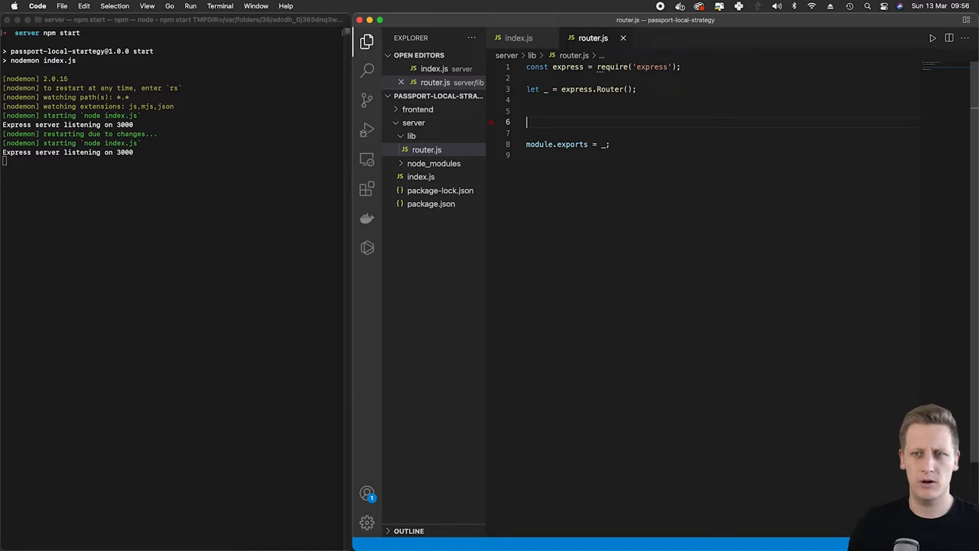
- Add the comment // POST /api/register and begin the _.post() route call
{"action": "type", "text": "//"}
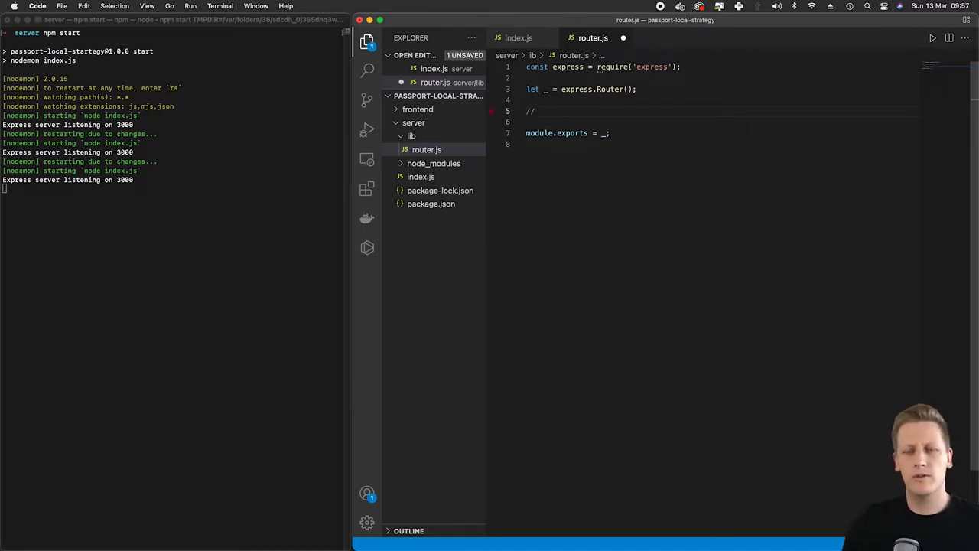
{"action": "type", "text": "POST enum"}
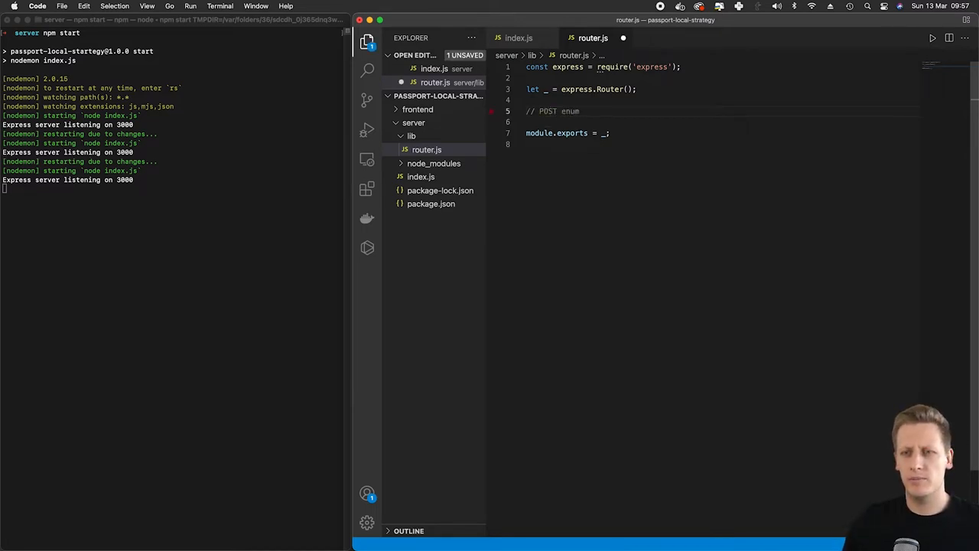
{"action": "type", "text": "/api/"}
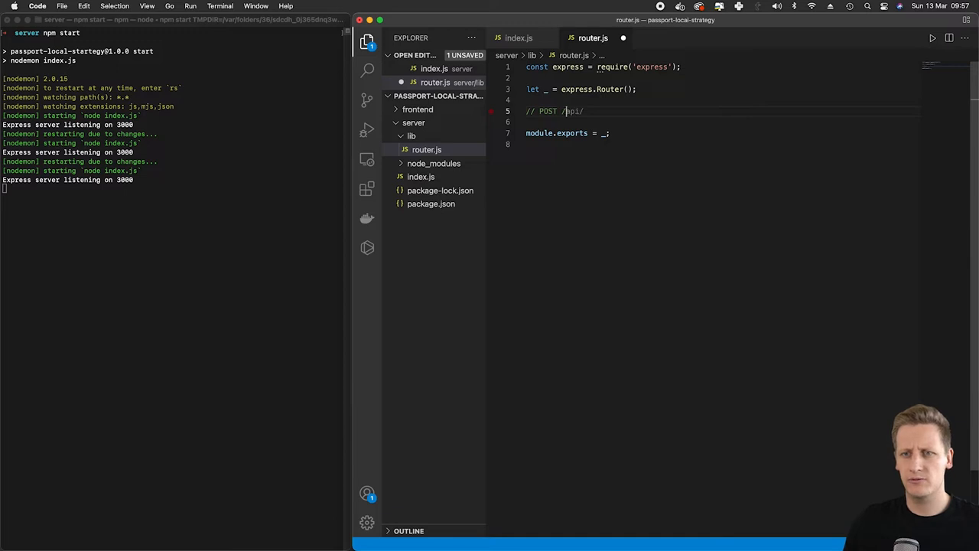
{"action": "type", "text": "register"}
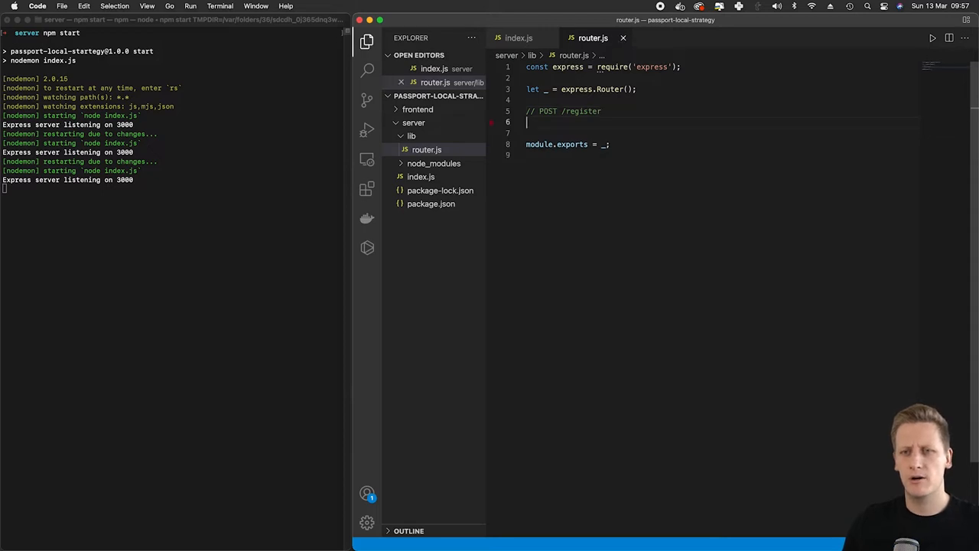
{"action": "type", "text": "_.post("}
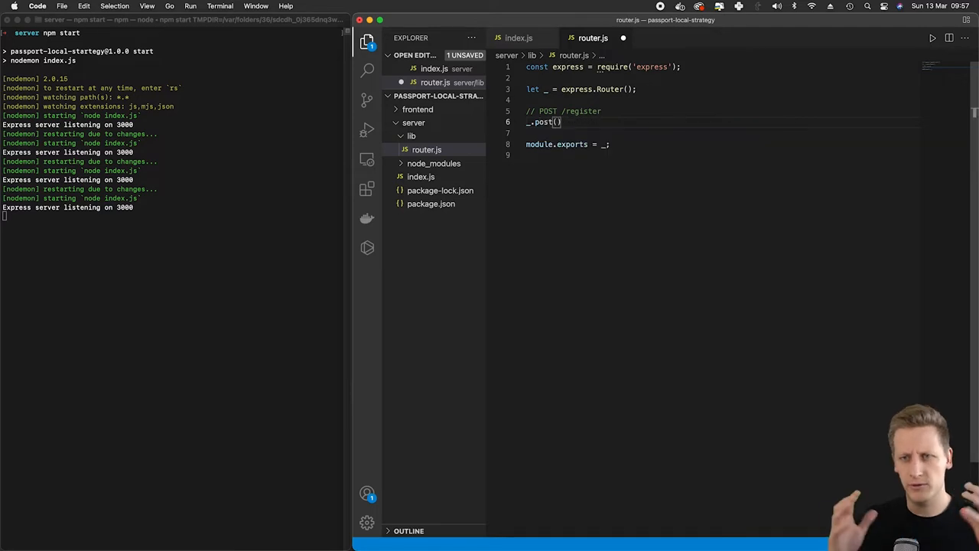
- Point _.post at '/register' with an async (req, res) => {} handler holding a try/catch block
{"action": "type", "text": "'/register', async"}
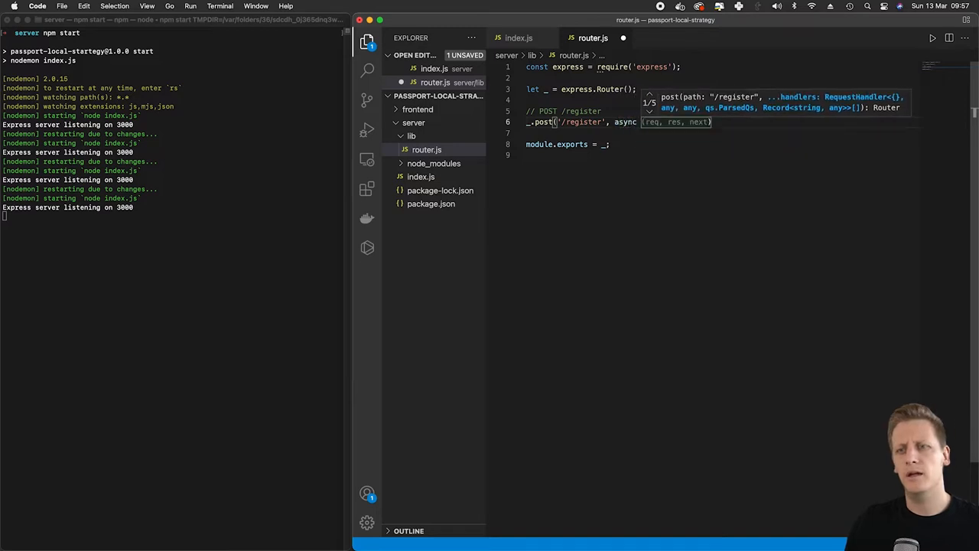
{"action": "type", "text": "() => {}"}
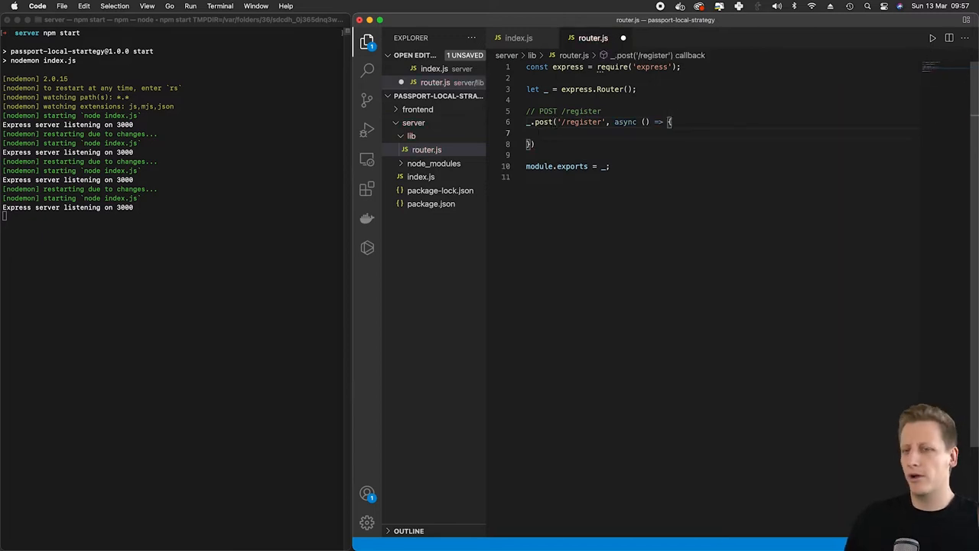
{"action": "mouse_move", "coordinate": [584, 145]}
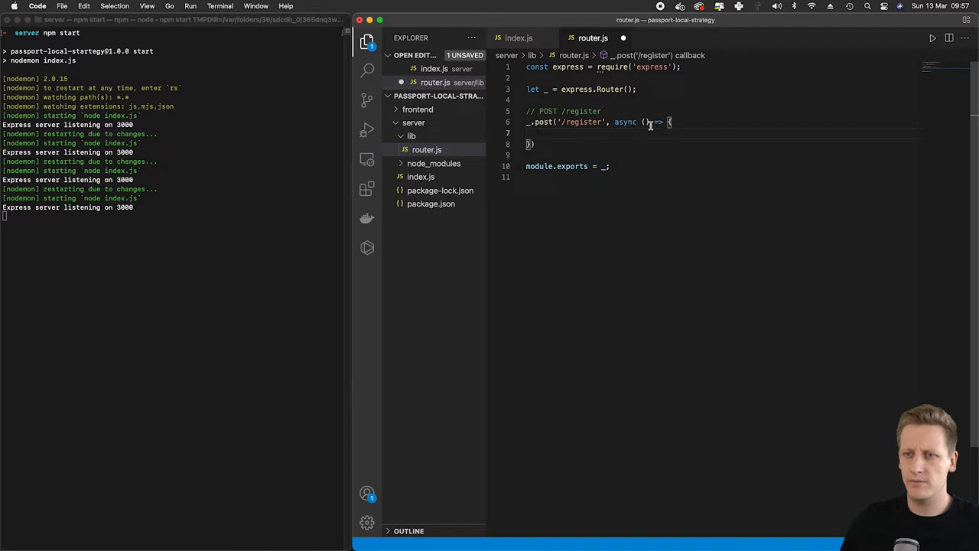
{"action": "type", "text": "req, res"}
{"action": "type", "text": "th"}
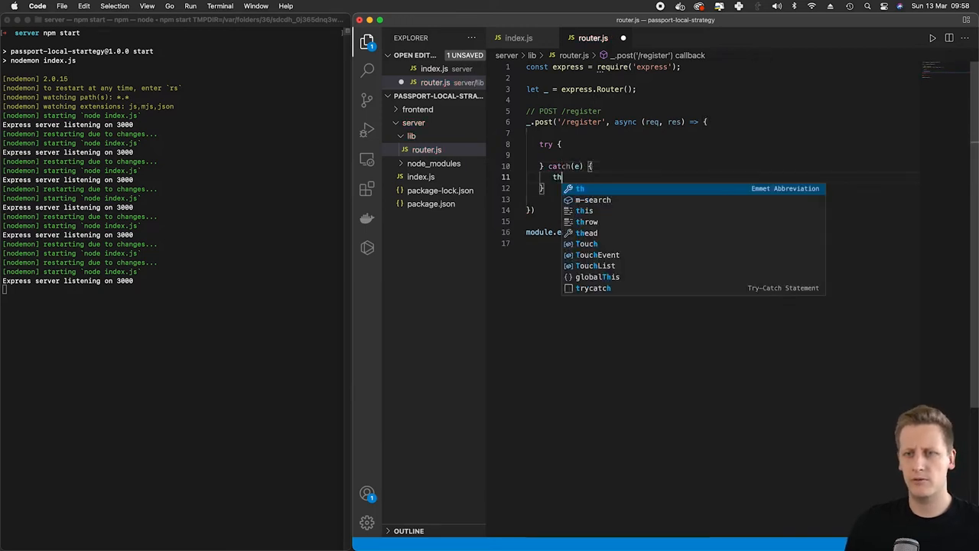
- Make catch throw new Error(e.message) and try respond with res.status(200).json({ })
{"action": "type", "text": "row new Error(e.message);"}
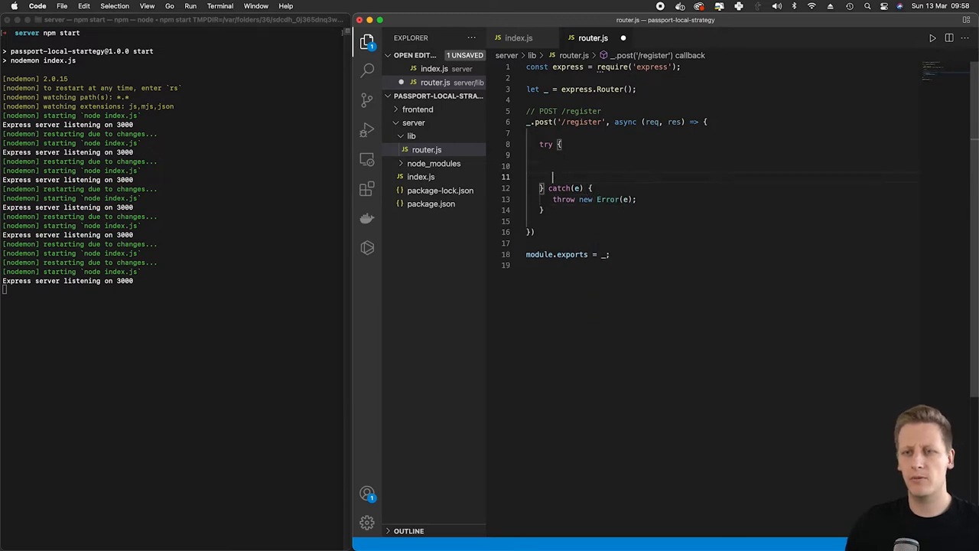
{"action": "type", "text": "res.statusCode = 200;"}
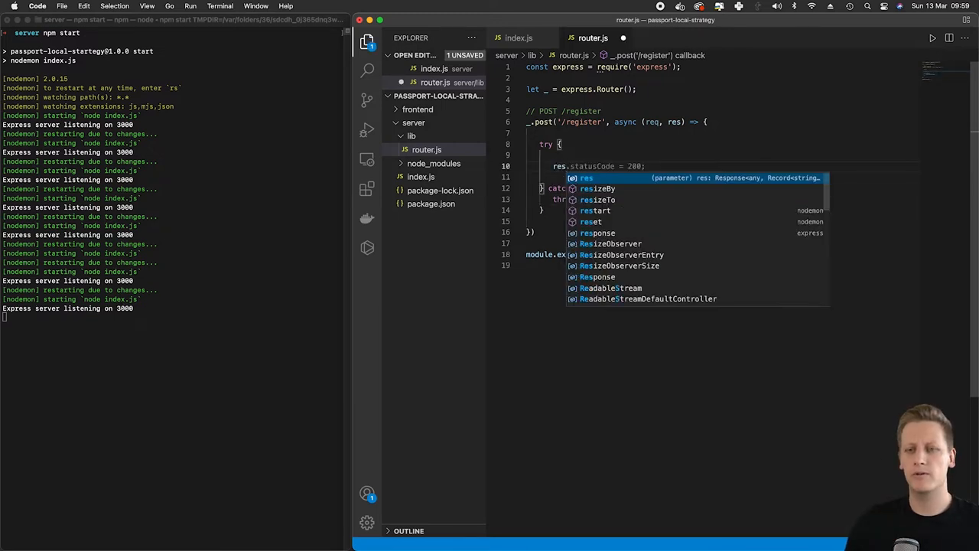
{"action": "type", "text": "status("}
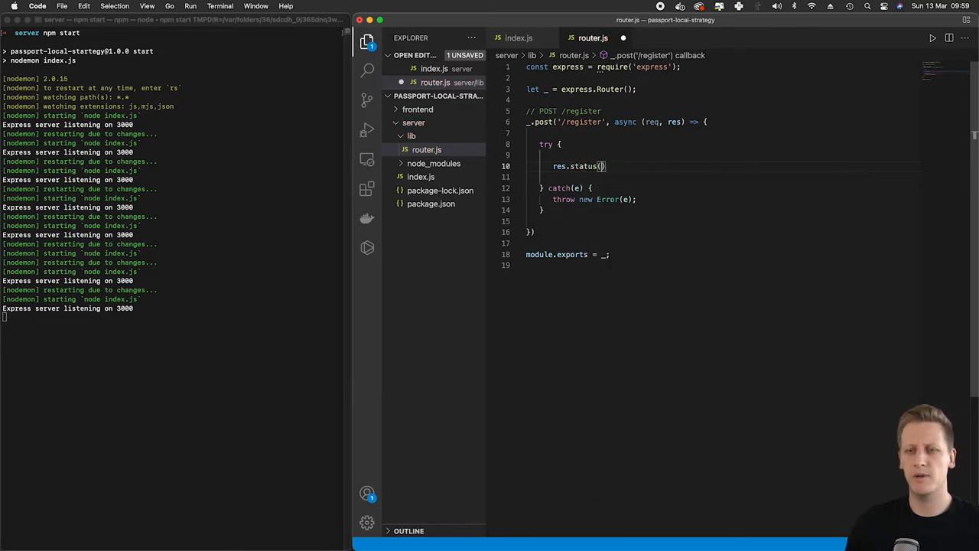
{"action": "type", "text": "200).send("}
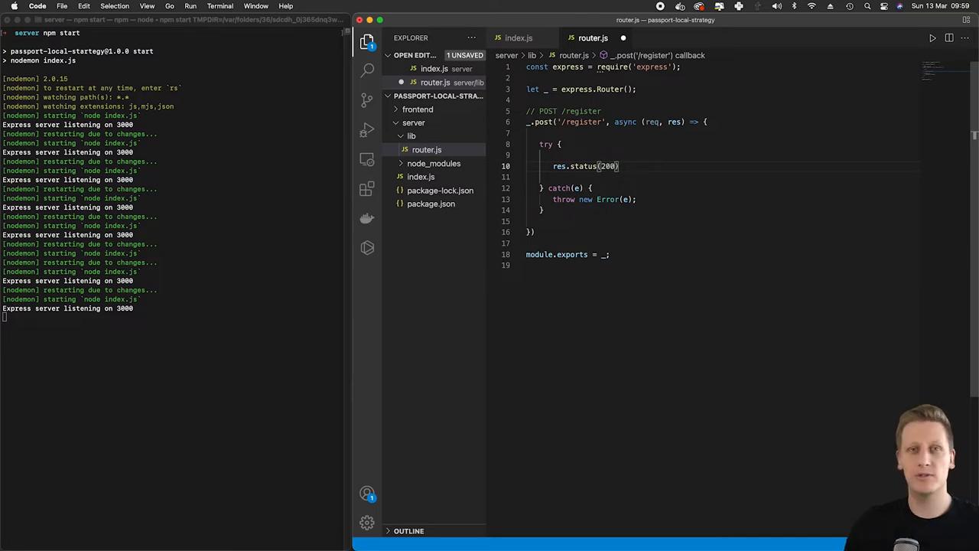
{"action": "type", "text": ".json()"}
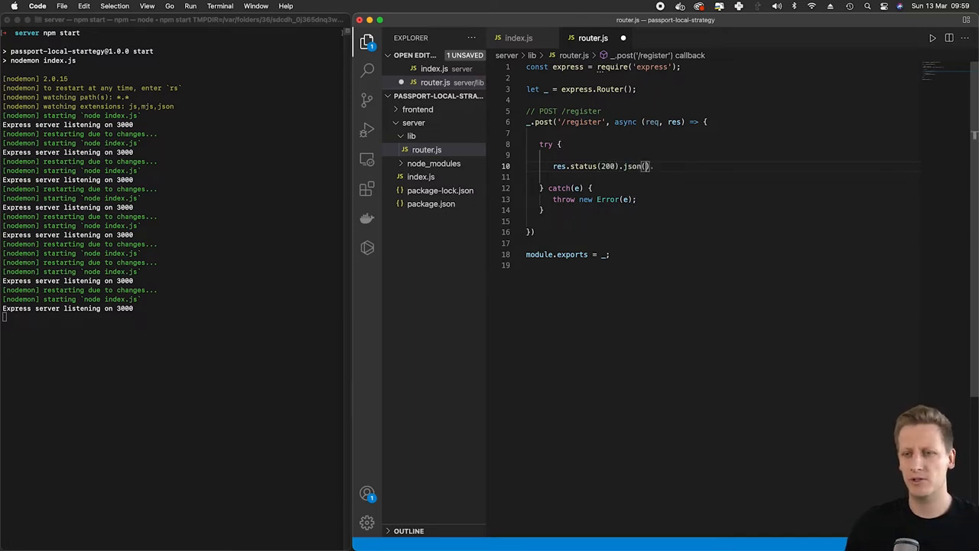
{"action": "type", "text": "{"}
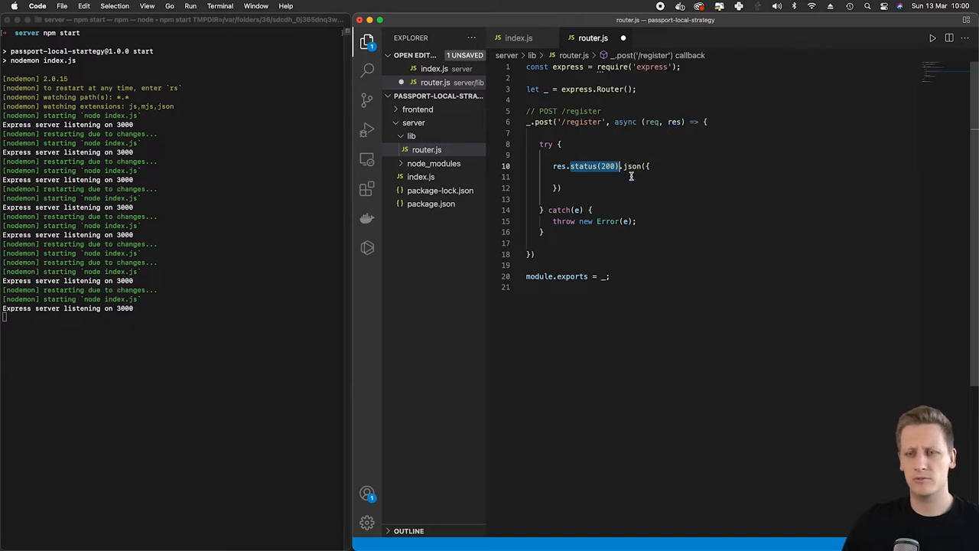
{"action": "mouse_move", "coordinate": [630, 165]}
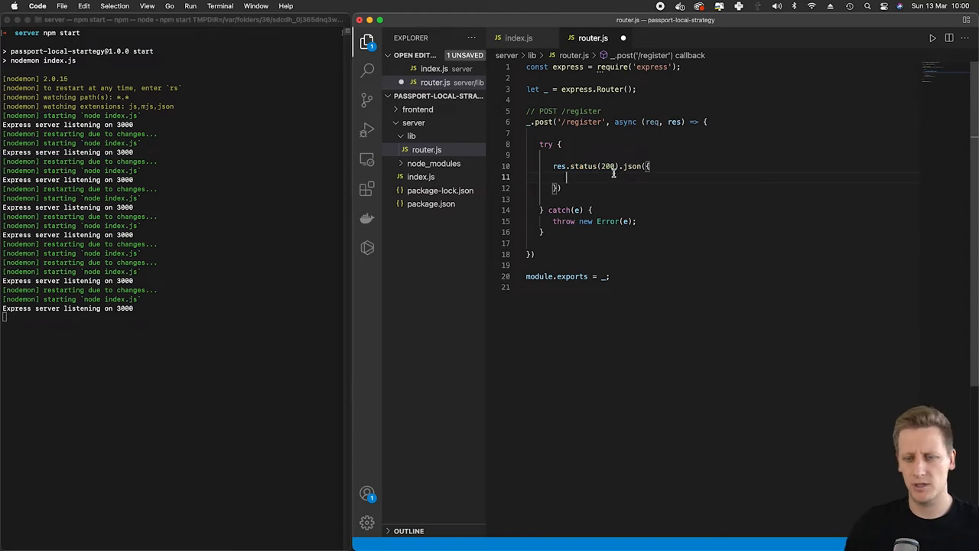
- Fill the JSON body with a timestamp field and msg: 'Successfully registered'
{"action": "type", "text": "timestamp: Date.now(),"}
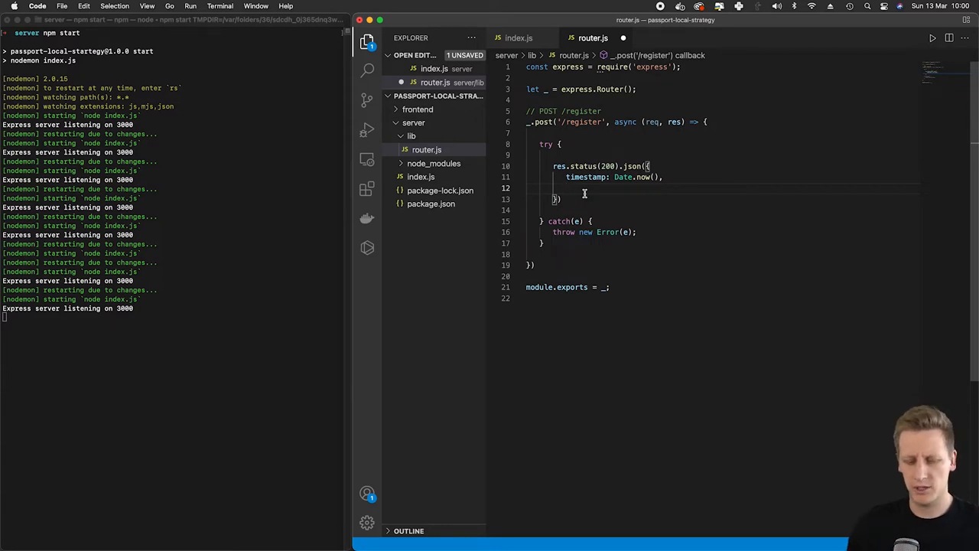
{"action": "type", "text": "msg: 'Registration"}
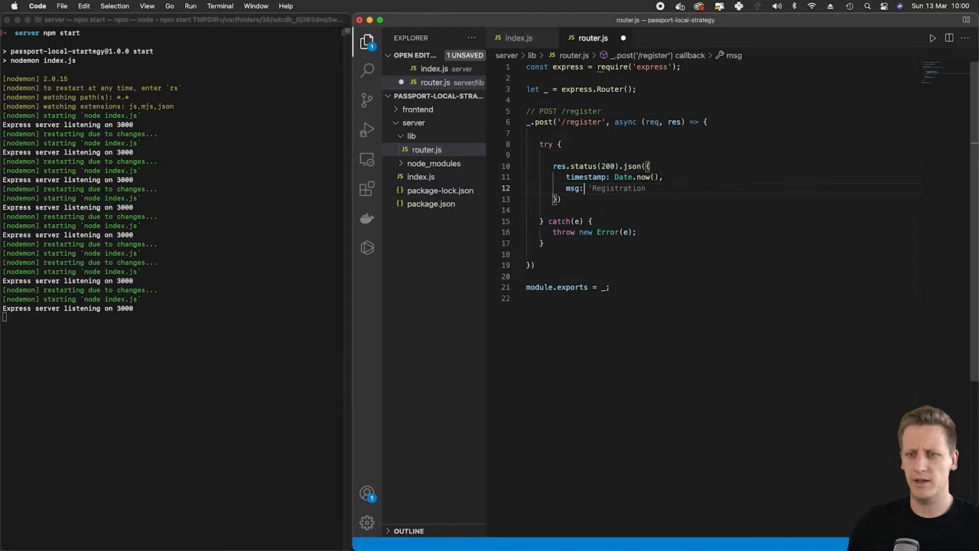
{"action": "key", "text": "Backspace"}
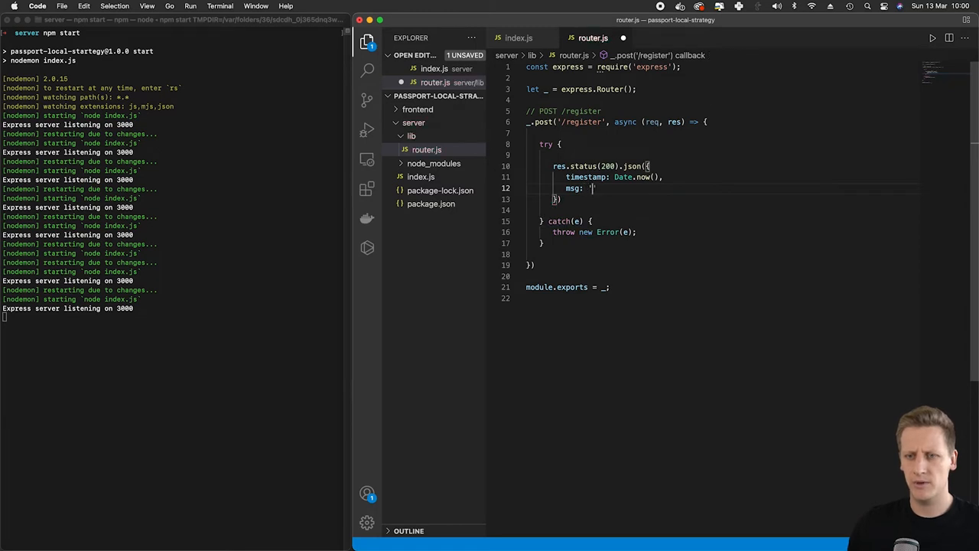
{"action": "type", "text": "Successfully registered'"}
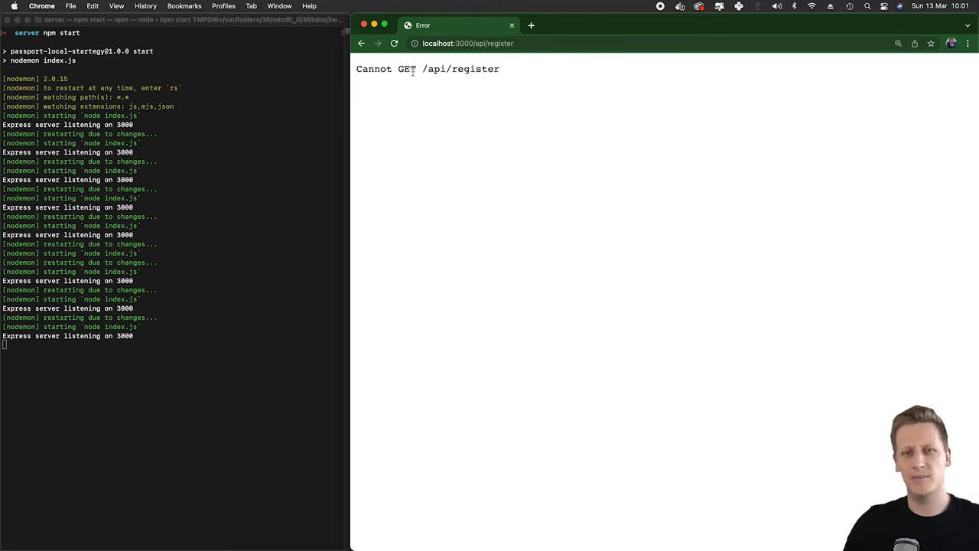
- Highlight GET in the 'Cannot GET /api/register' error and select the page address for editing
{"action": "double_click", "coordinate": [408, 69]}
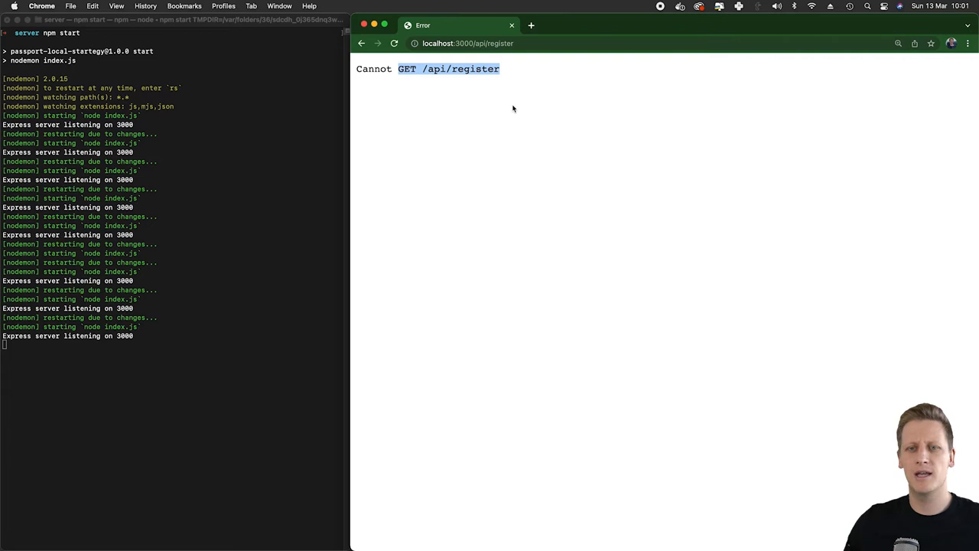
{"action": "left_click", "coordinate": [468, 43]}
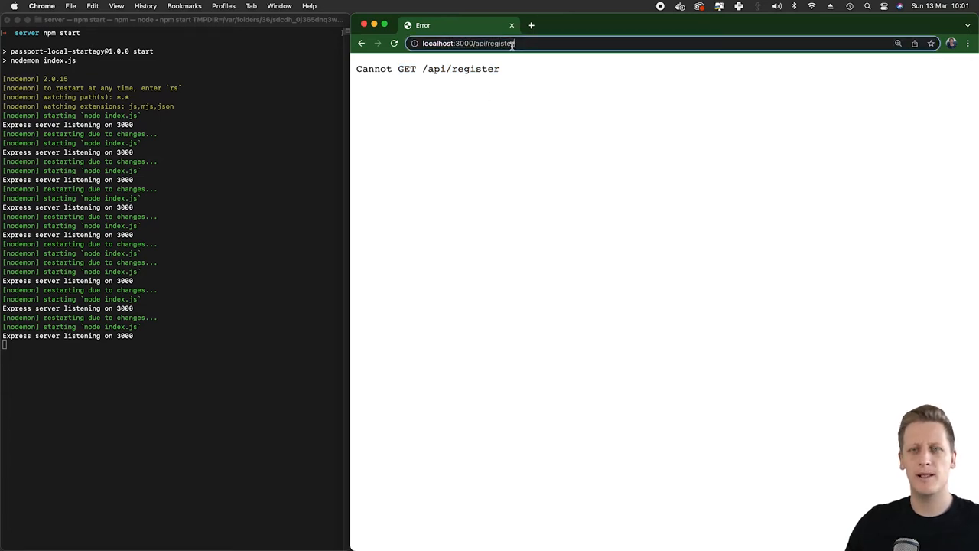
{"action": "left_click", "coordinate": [462, 43]}
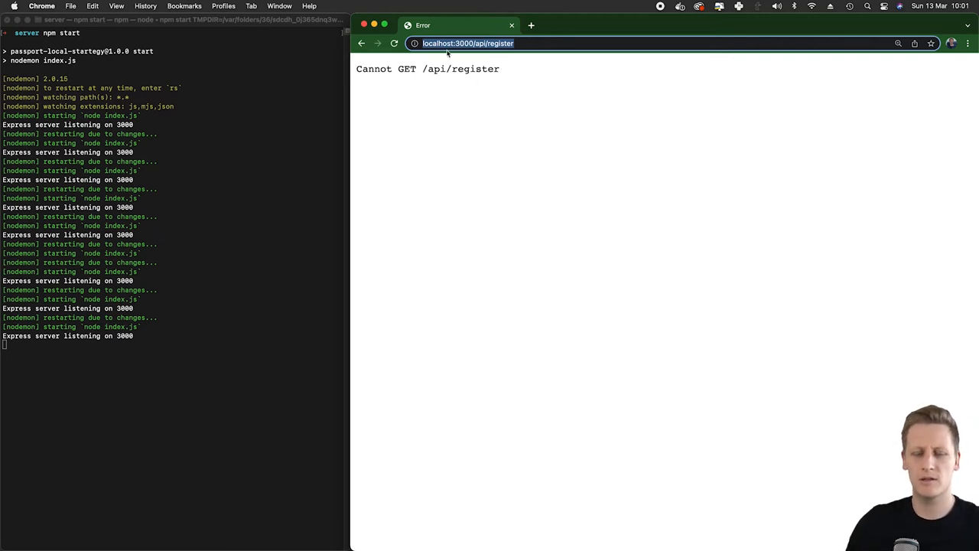
{"action": "mouse_move", "coordinate": [388, 115]}
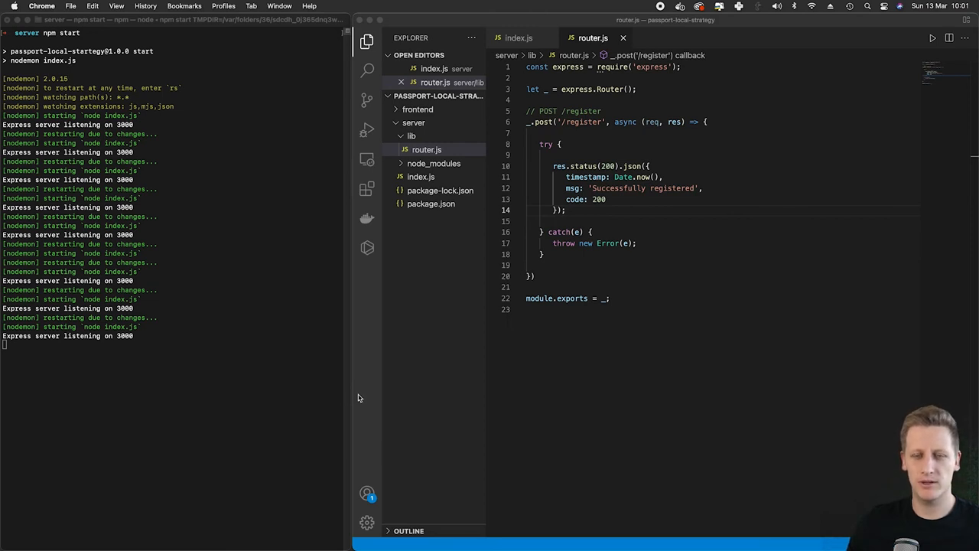
{"action": "mouse_move", "coordinate": [315, 526]}
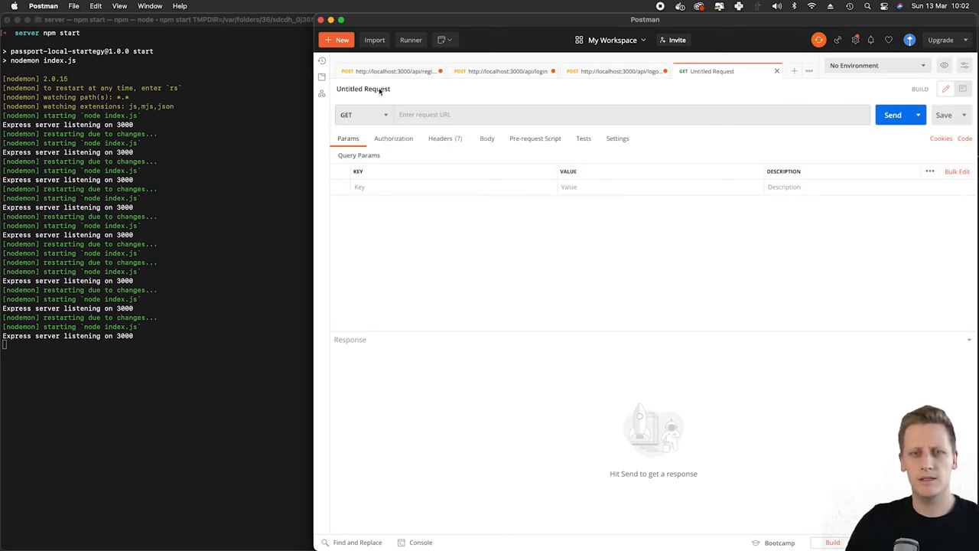
- Enter localhost:3000/api/register as the request URL in the new Postman tab
{"action": "left_click", "coordinate": [361, 113]}
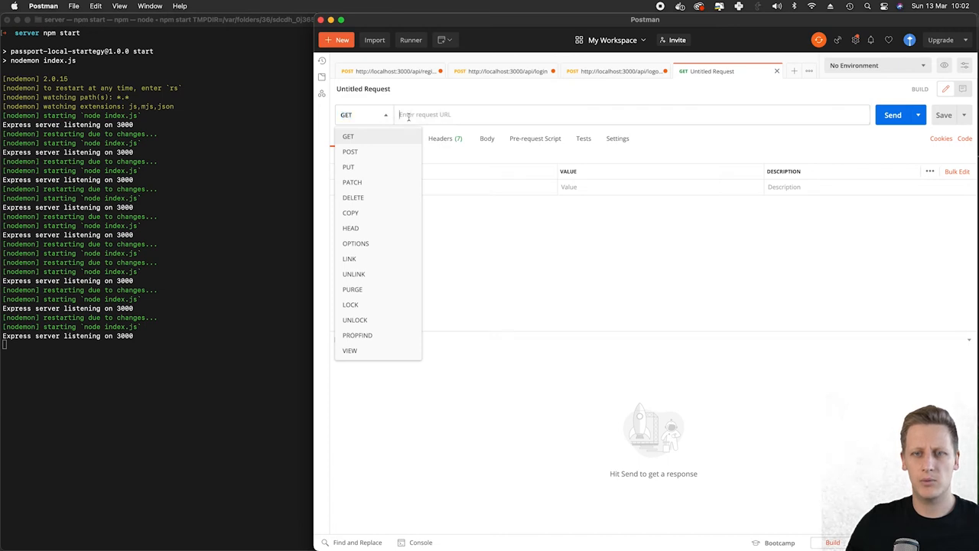
{"action": "type", "text": "localhost:3000/api/register"}
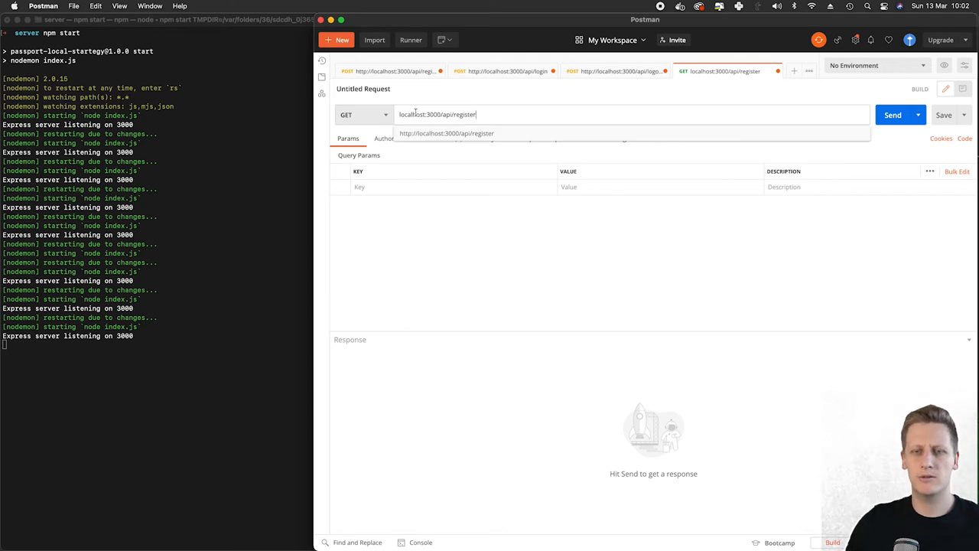
- Try the method dropdown, leave it on GET, and send the request to the server
{"action": "left_click", "coordinate": [362, 114]}
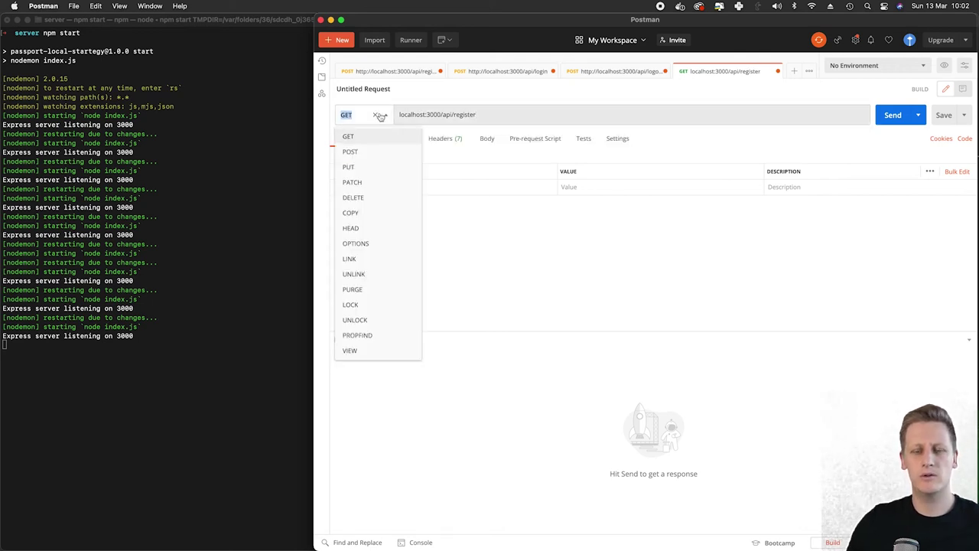
{"action": "mouse_move", "coordinate": [351, 151]}
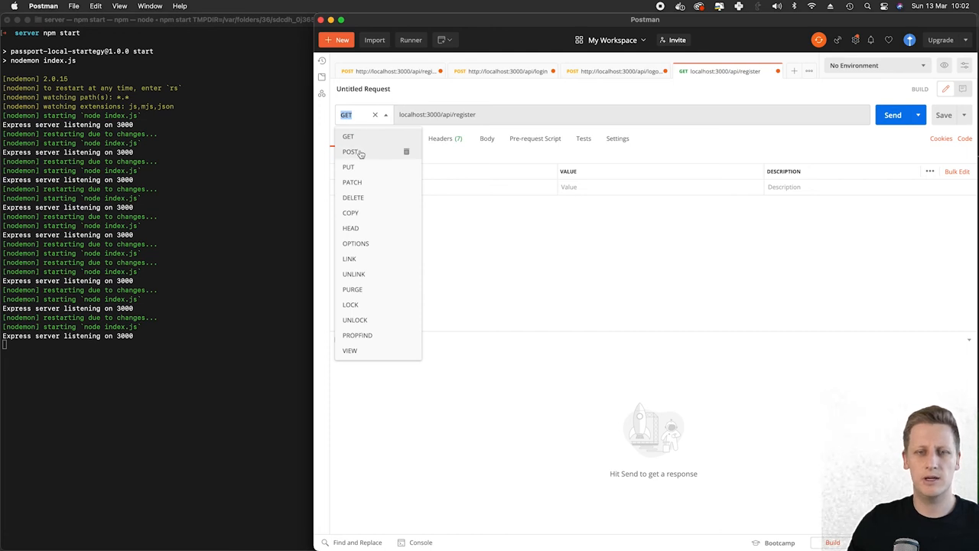
{"action": "left_click", "coordinate": [349, 151]}
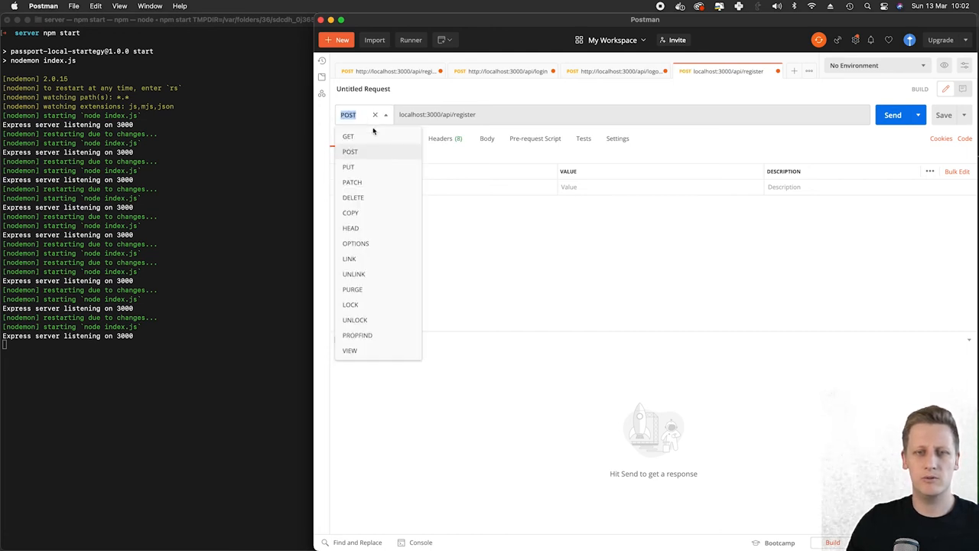
{"action": "left_click", "coordinate": [347, 135]}
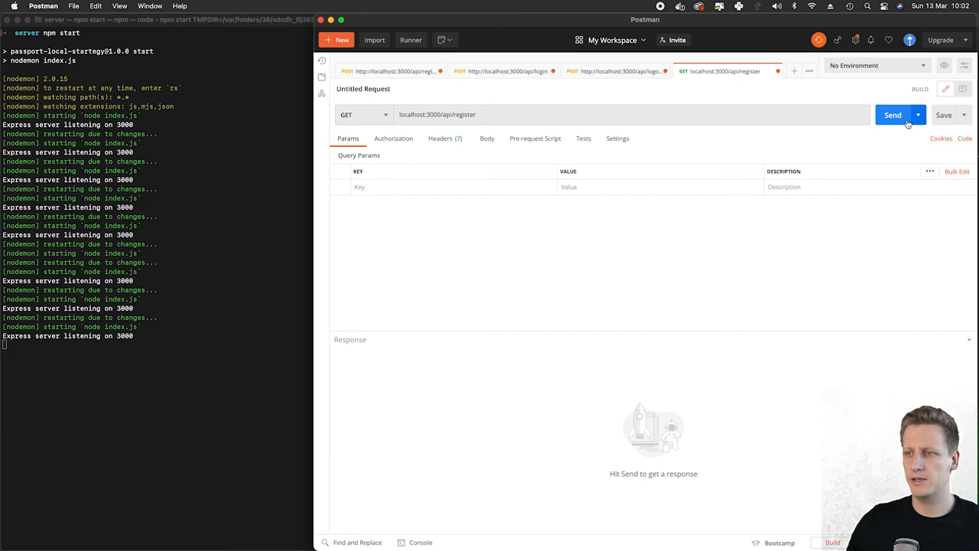
{"action": "left_click", "coordinate": [891, 114]}
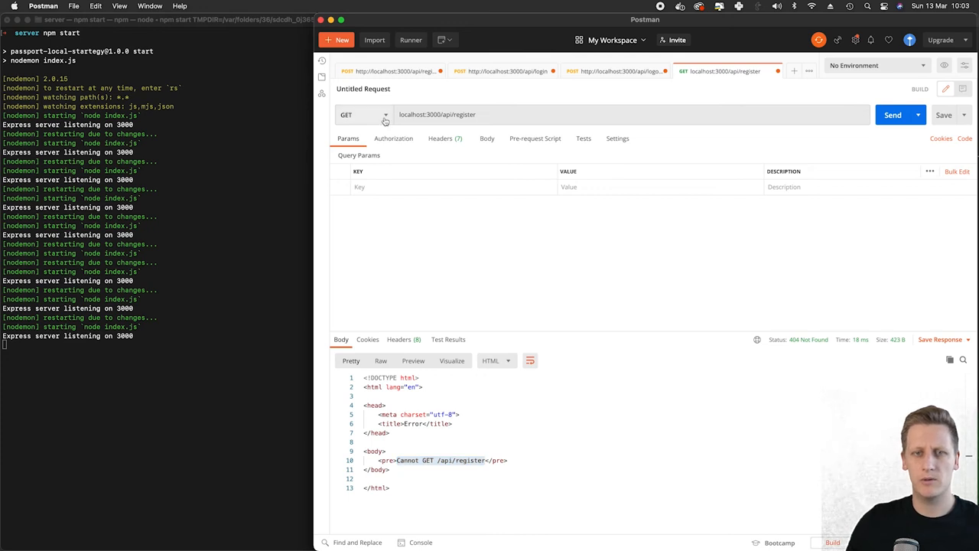
- Switch the register request's method from GET to POST after the 404 response
{"action": "left_click", "coordinate": [364, 113]}
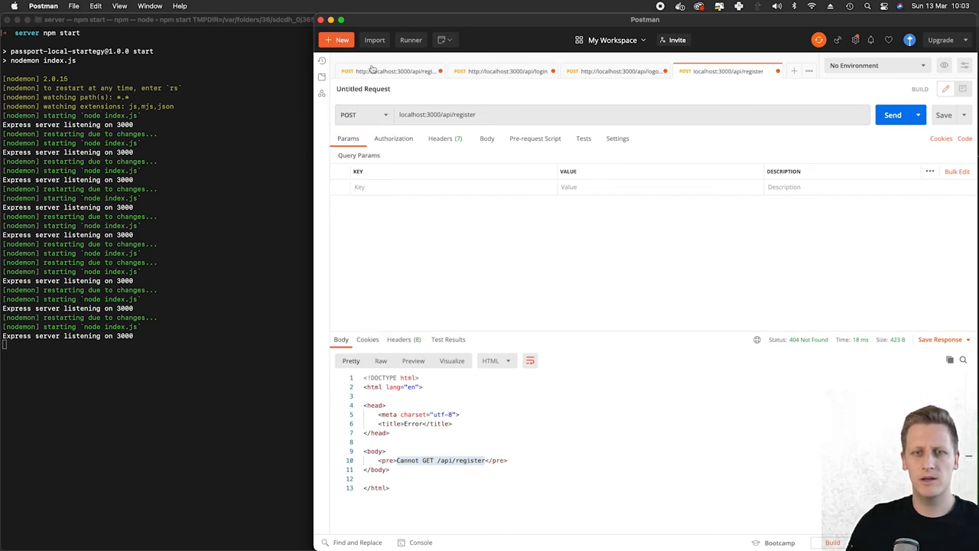
{"action": "left_click", "coordinate": [891, 115]}
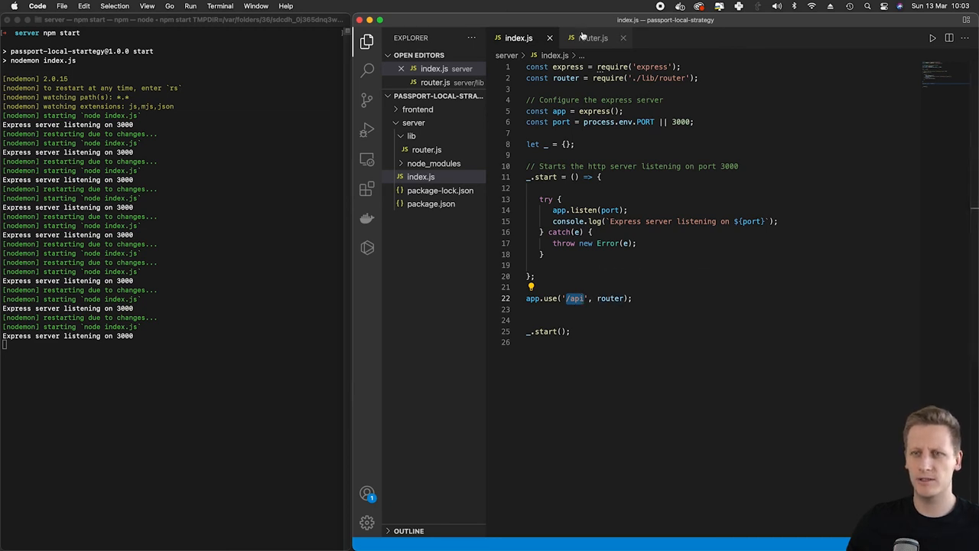
- Return to router.js and review the post route and its 200 JSON response block
{"action": "left_click", "coordinate": [594, 38]}
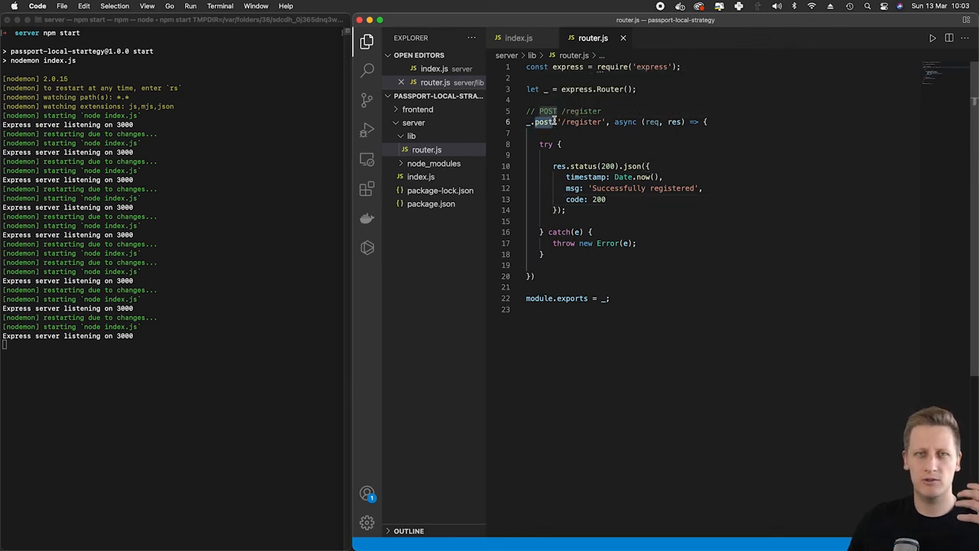
{"action": "mouse_move", "coordinate": [553, 122]}
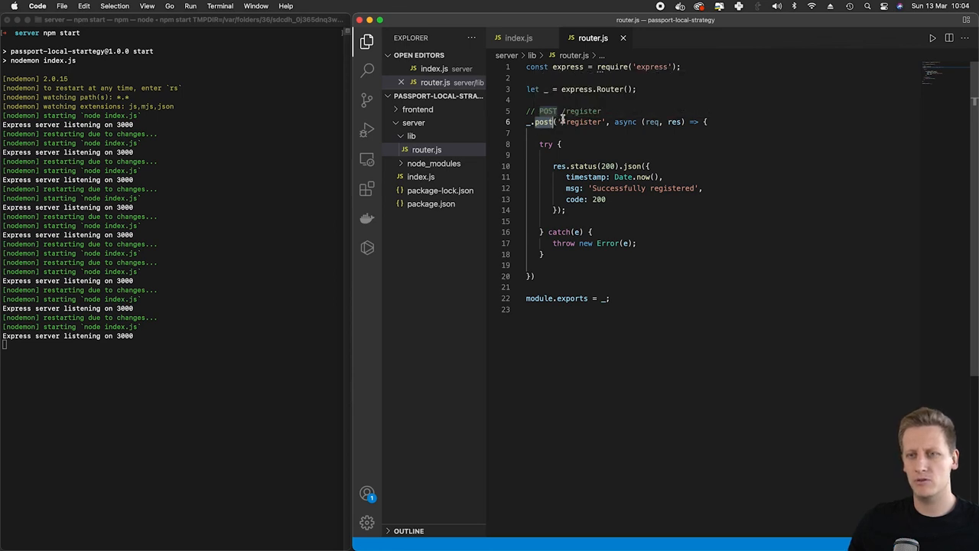
{"action": "double_click", "coordinate": [584, 122]}
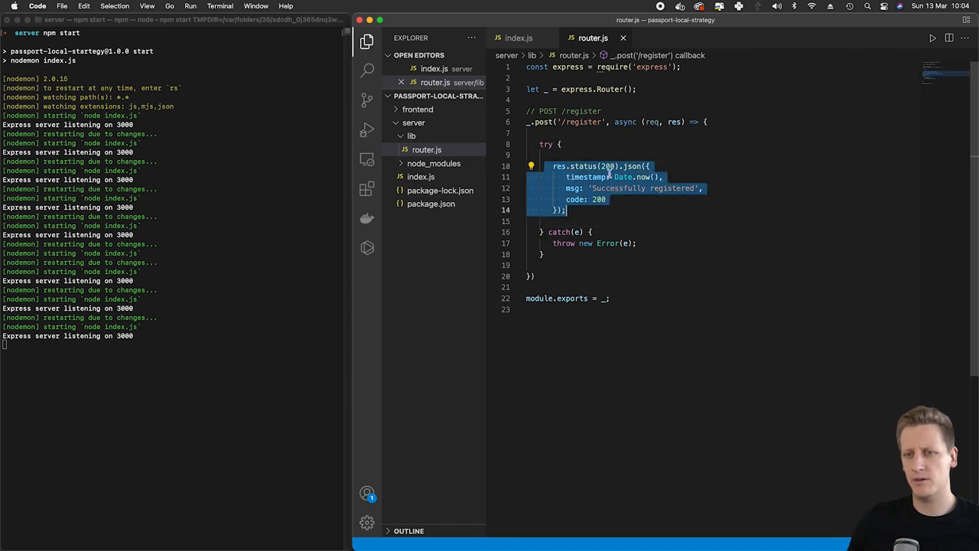
{"action": "left_click", "coordinate": [602, 199]}
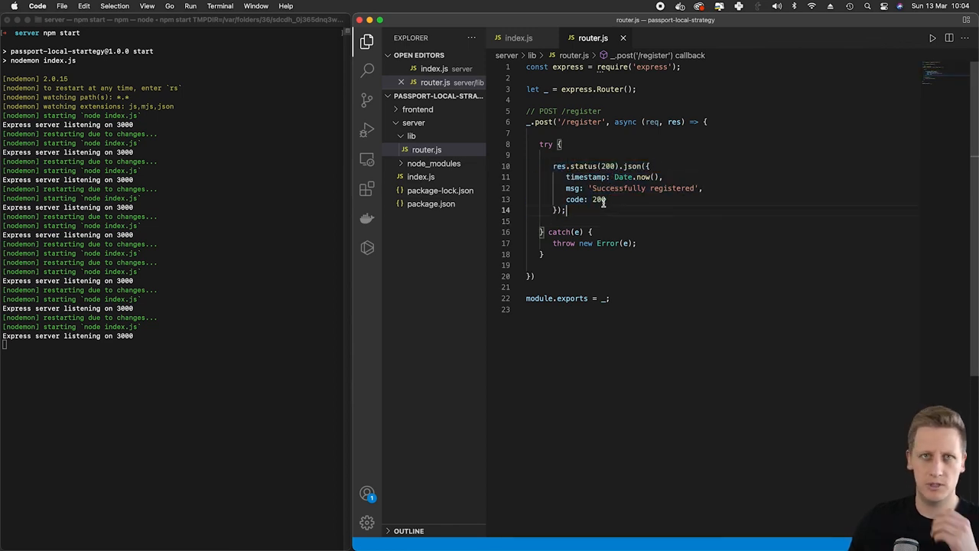